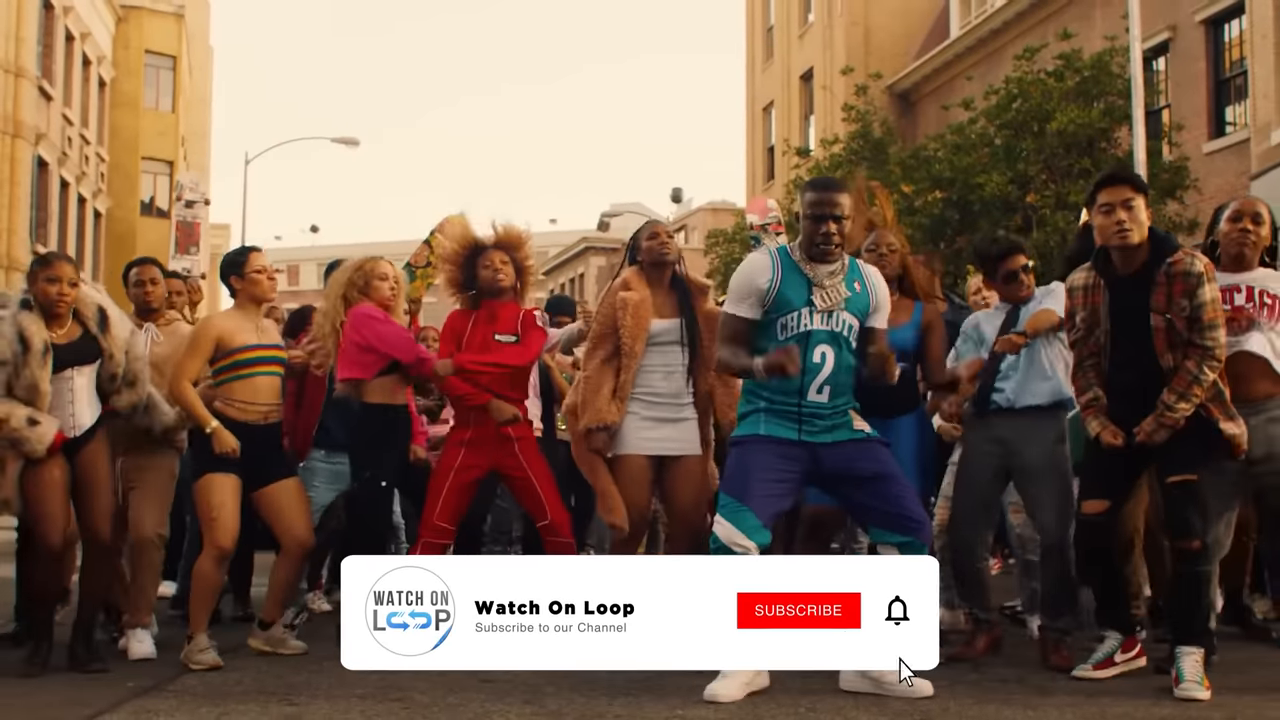
click(798, 610)
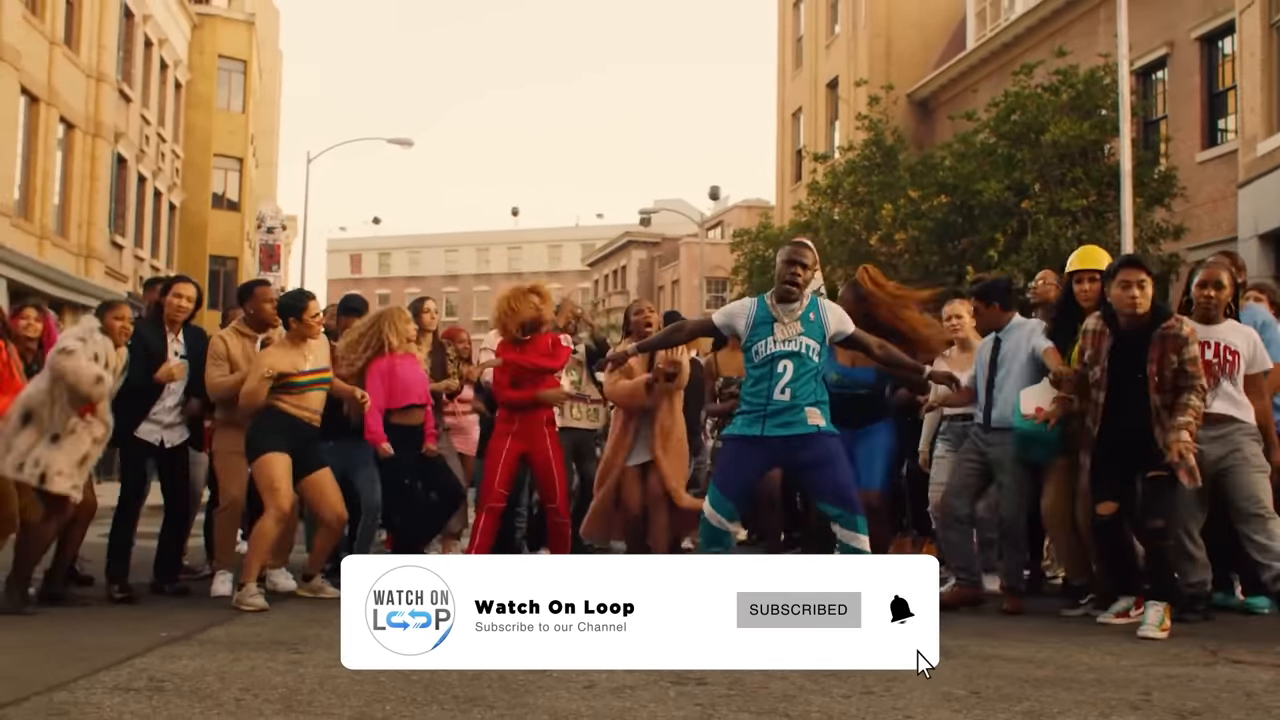